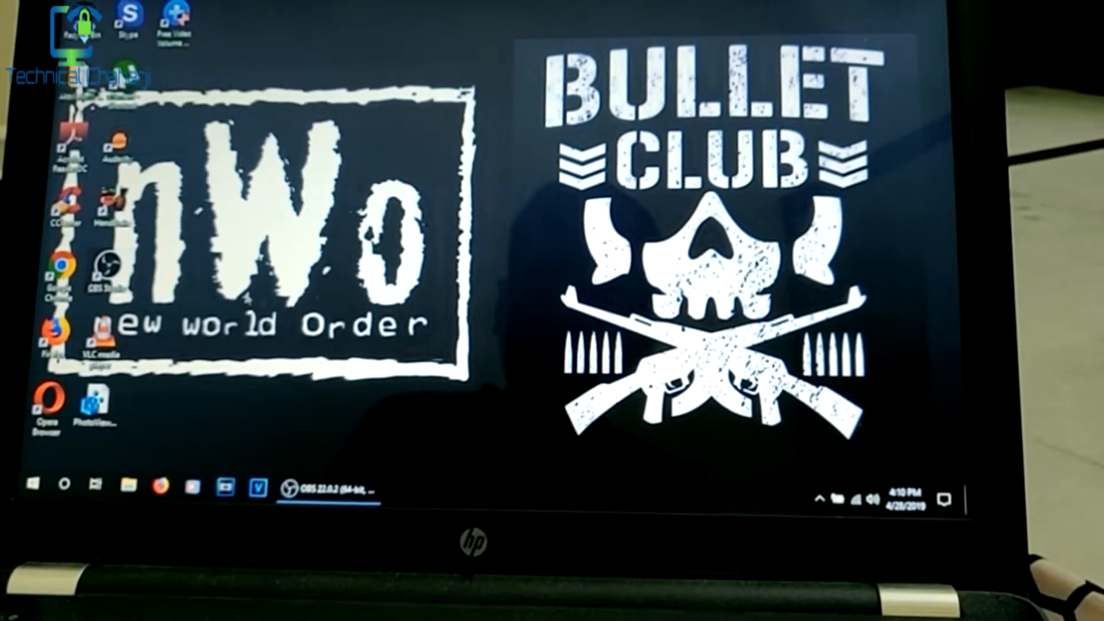
Restore the OBS Studio window from the taskbar, showing the scene with its Display Capture source
left_click(319, 486)
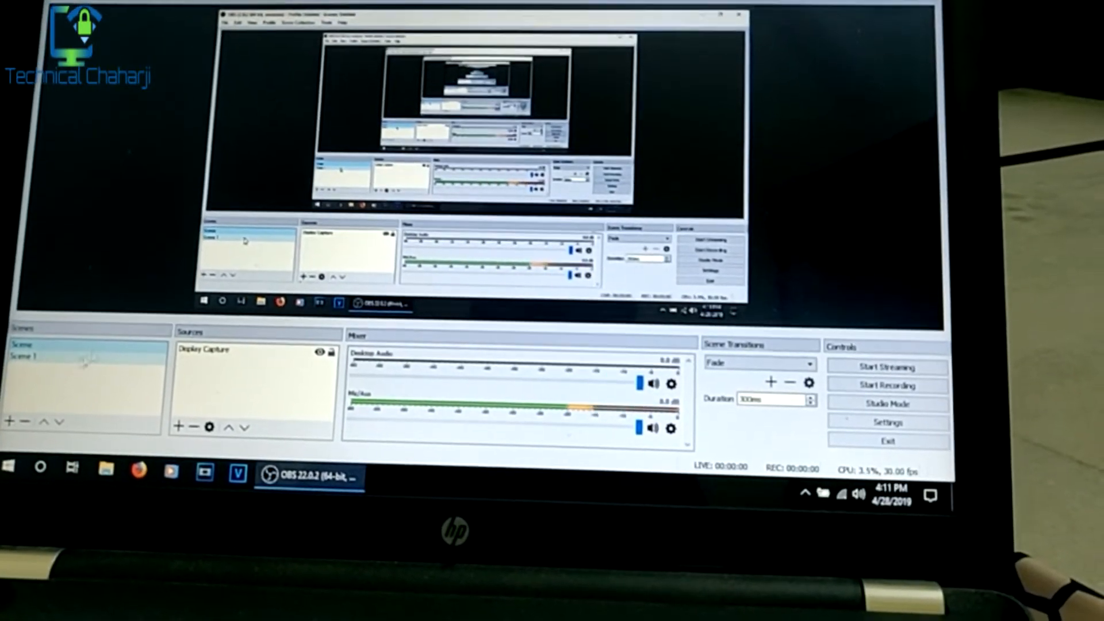
left_click(176, 427)
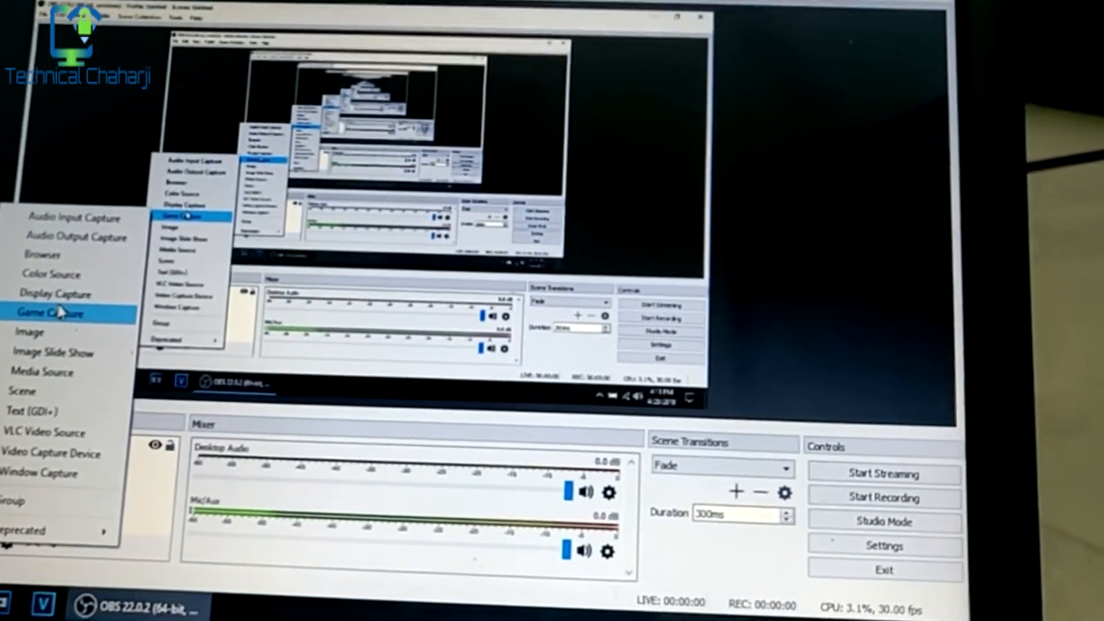
mouse_move(47, 359)
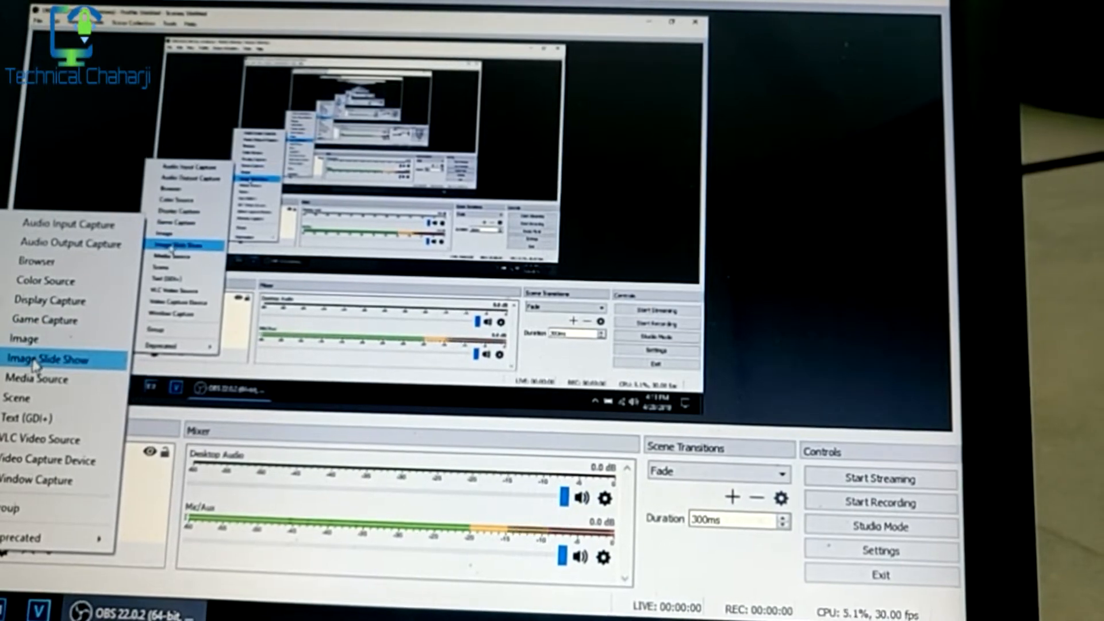
mouse_move(39, 441)
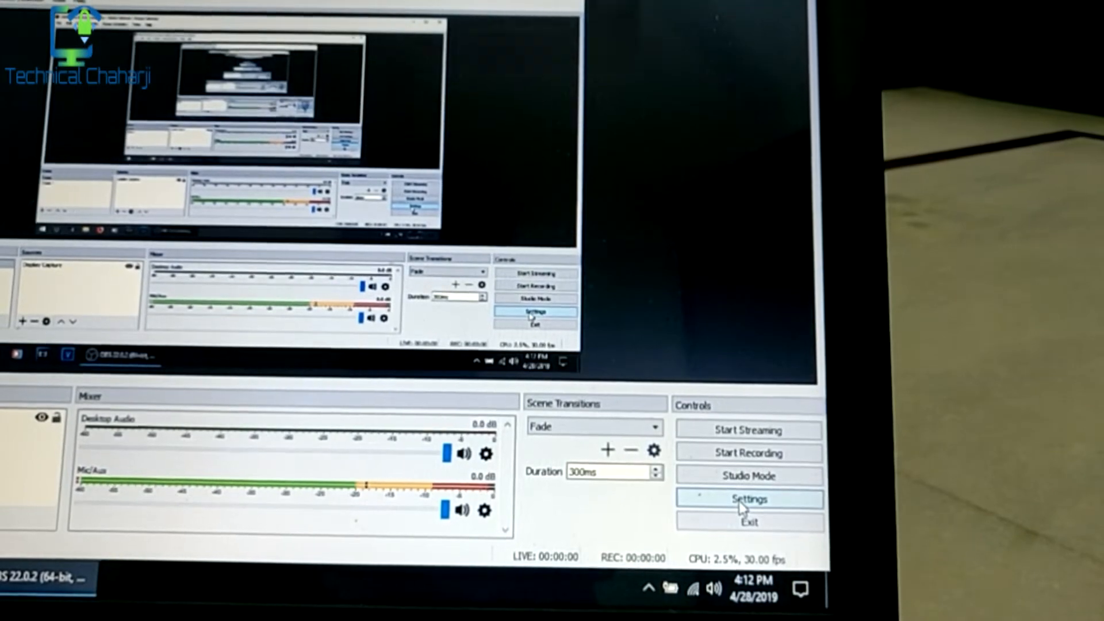
left_click(747, 499)
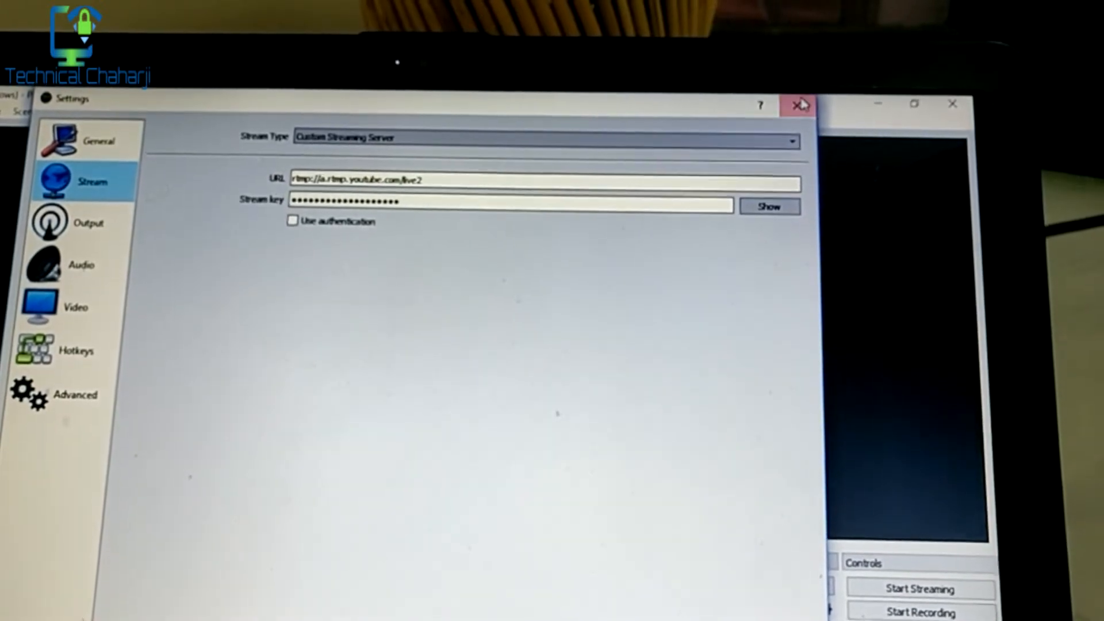
left_click(799, 104)
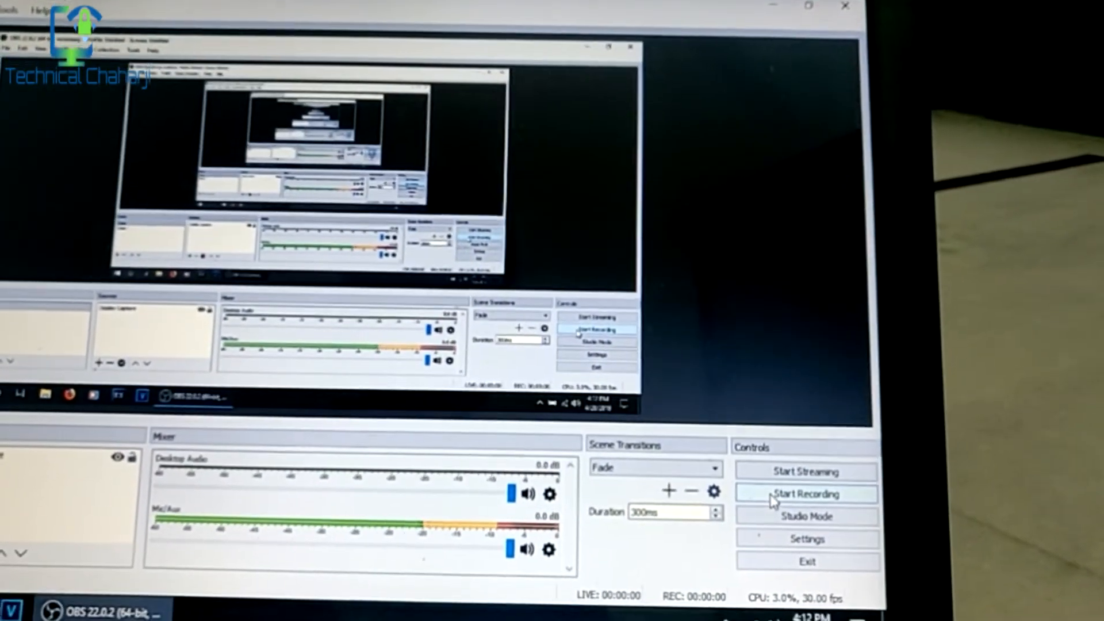